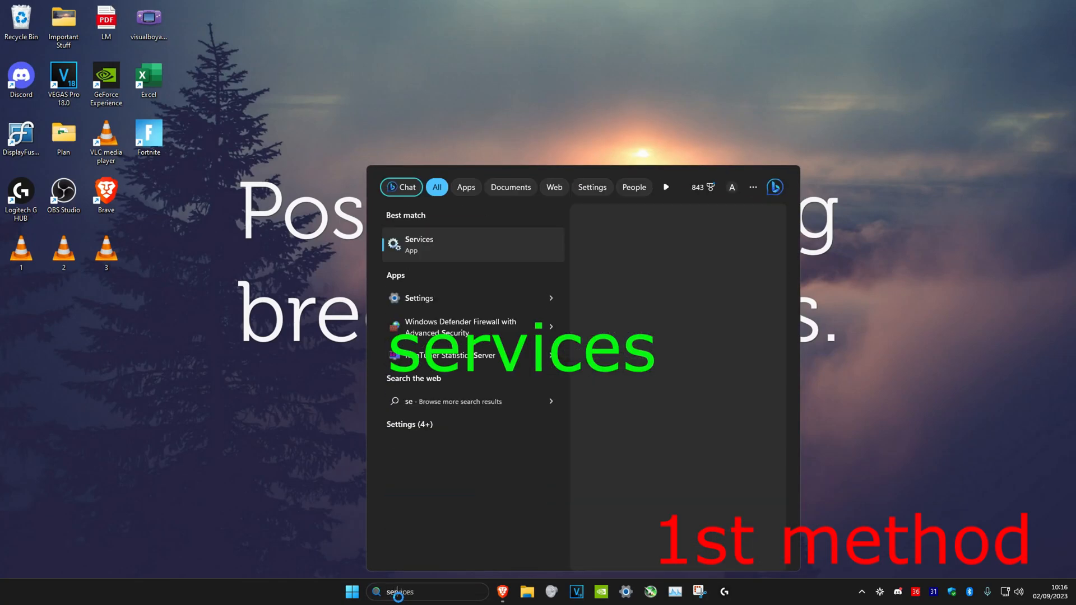
- Locate WLAN AutoConfig in the Services list and start the service
{"action": "left_click", "coordinate": [419, 244]}
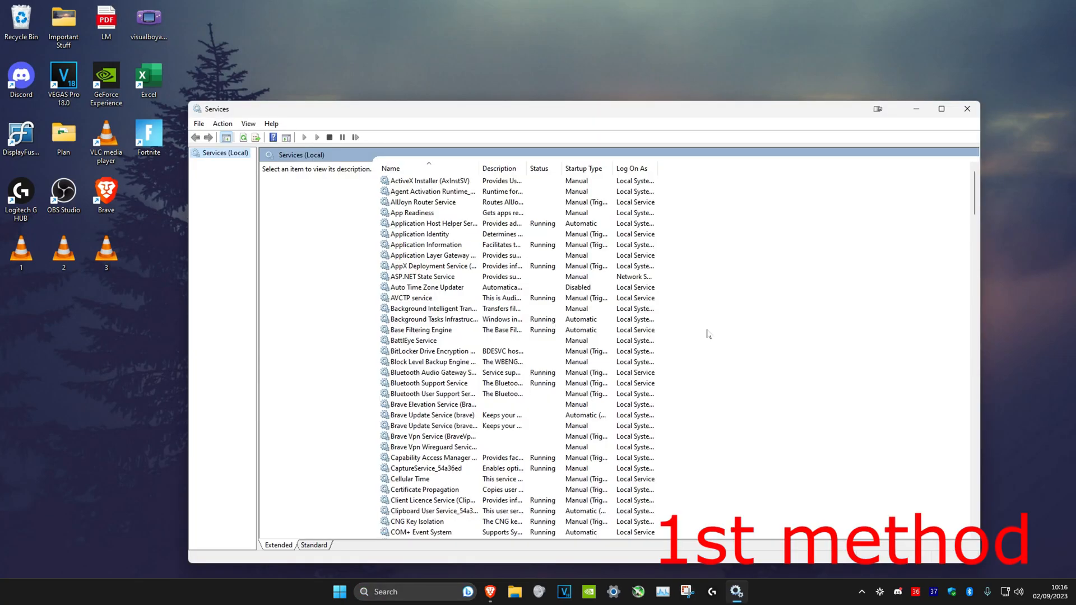
{"action": "left_click", "coordinate": [426, 181]}
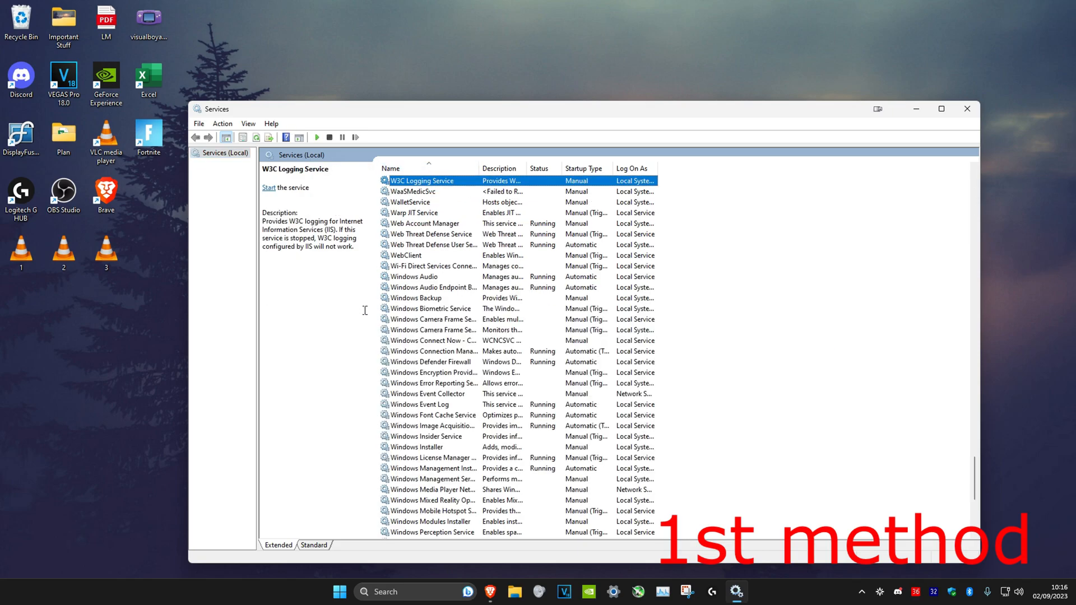
{"action": "scroll", "scroll_direction": "down", "scroll_amount": 3}
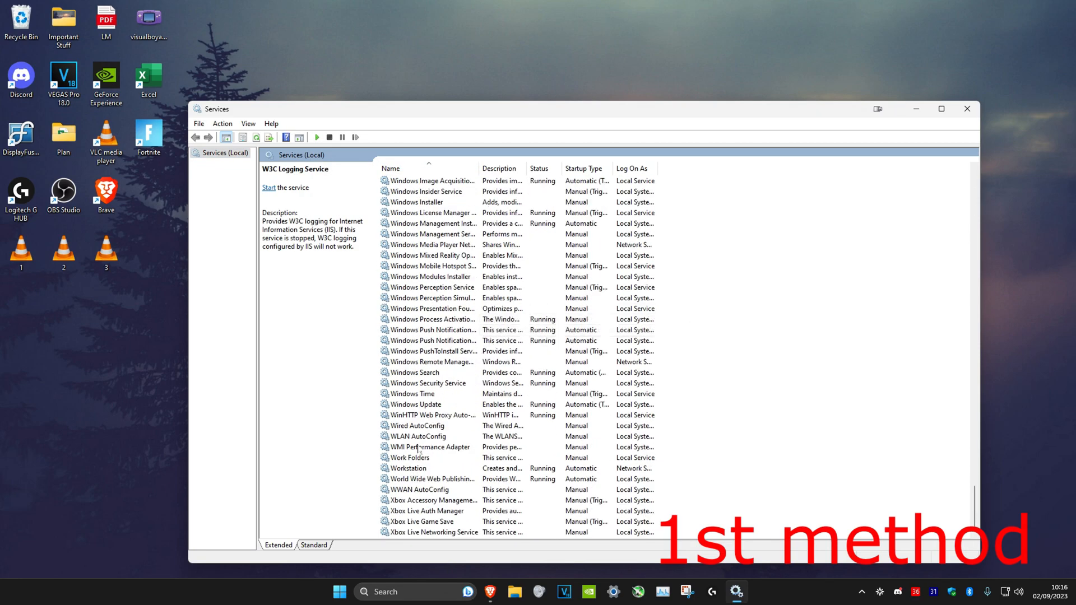
{"action": "left_click", "coordinate": [419, 436]}
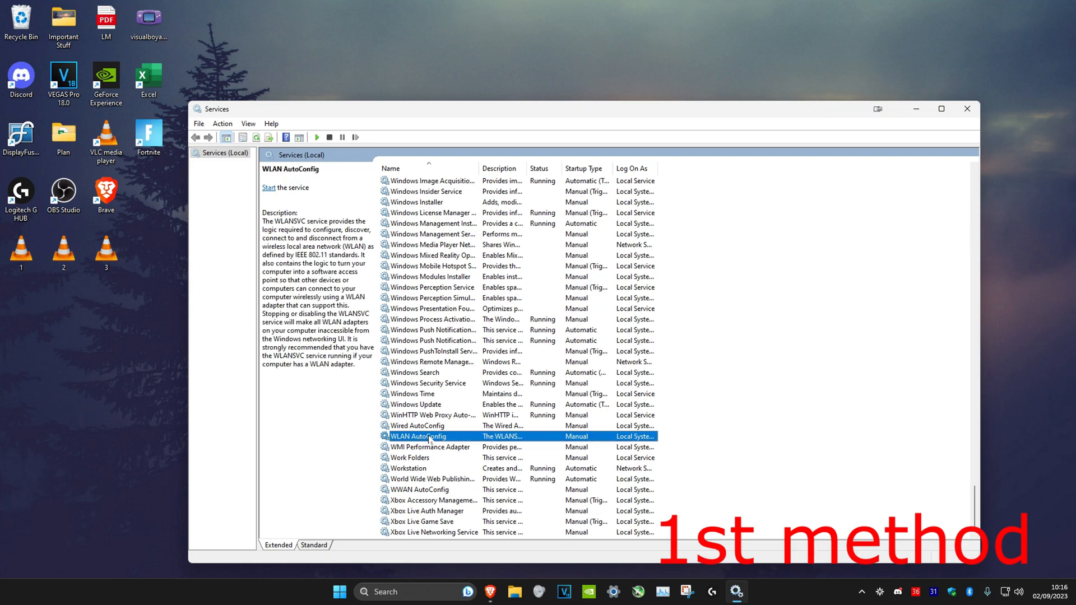
{"action": "left_click", "coordinate": [269, 187]}
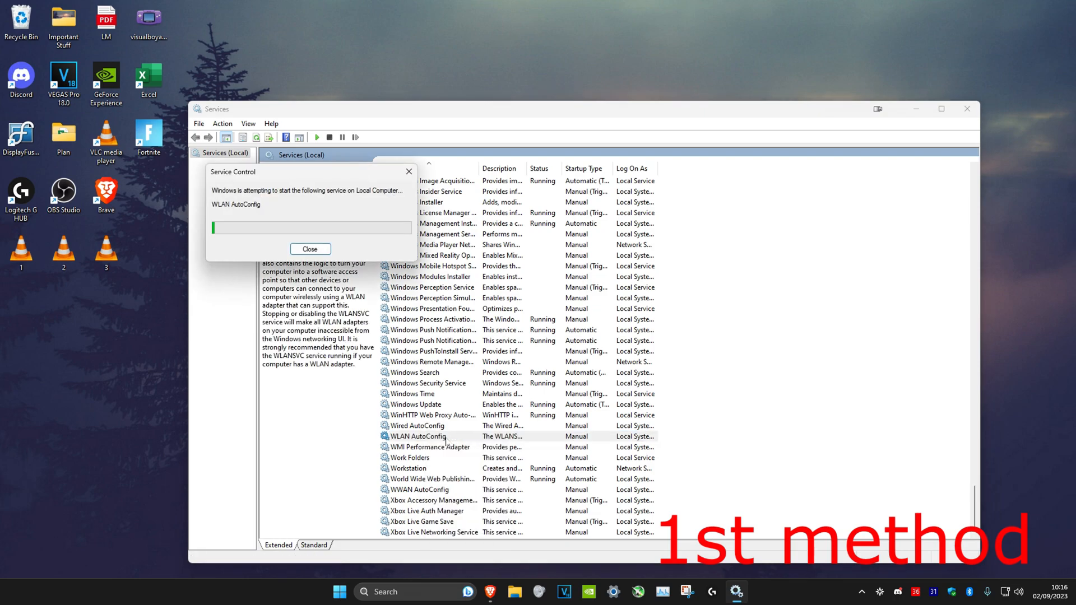
- Set WLAN AutoConfig's startup type to Automatic in its properties and restart it
{"action": "right_click", "coordinate": [428, 436]}
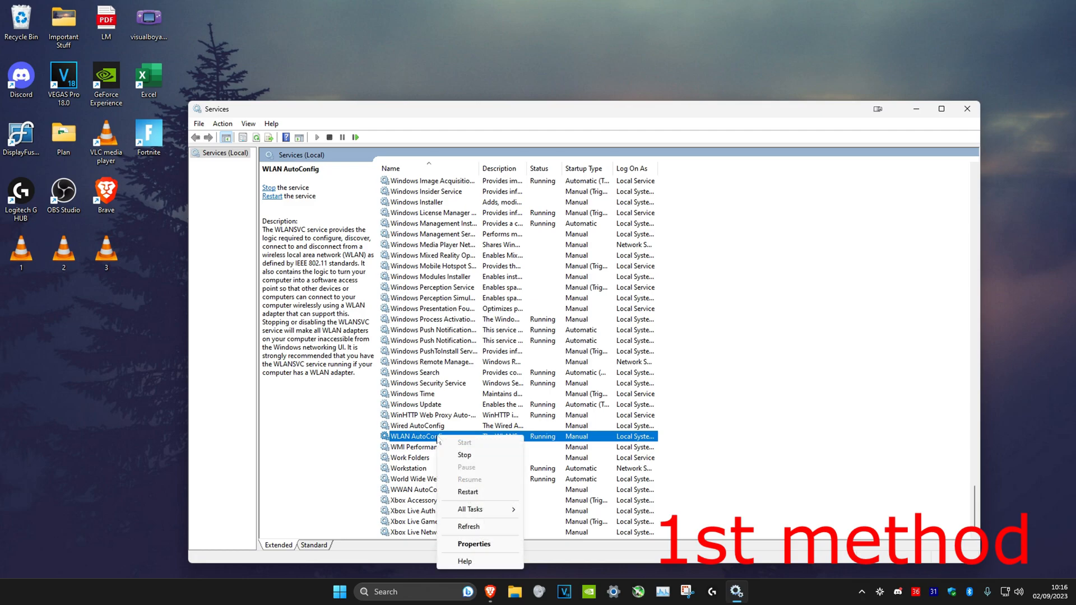
{"action": "left_click", "coordinate": [473, 544]}
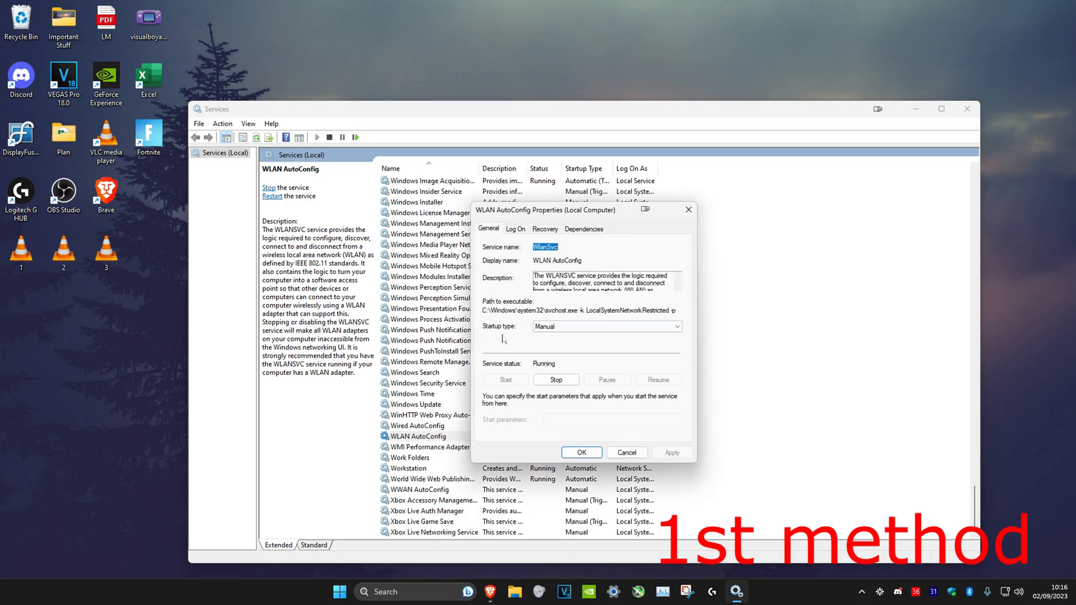
{"action": "left_click", "coordinate": [606, 326]}
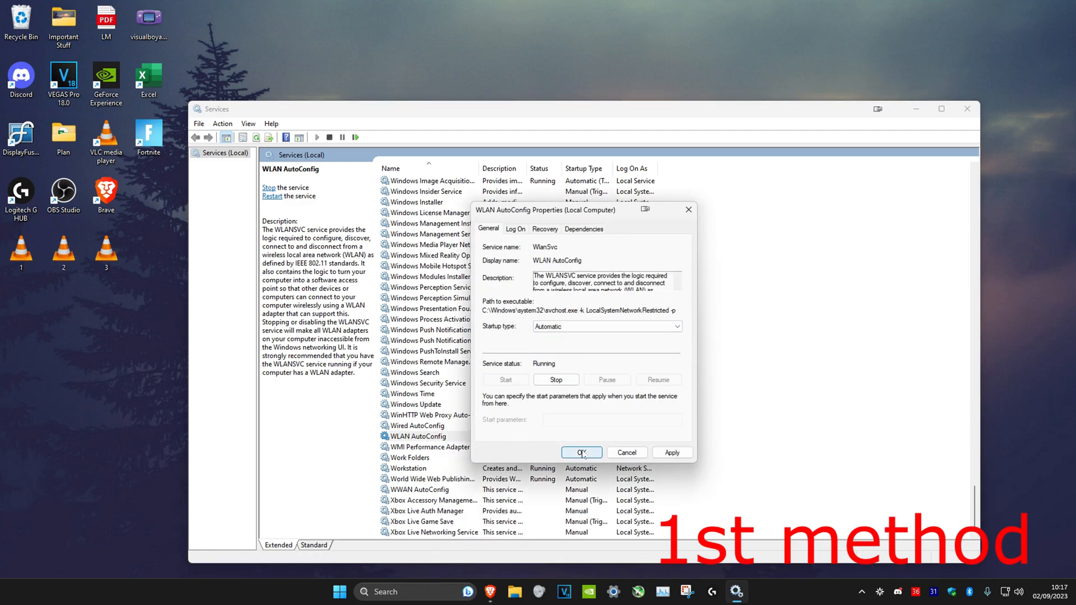
{"action": "left_click", "coordinate": [581, 451]}
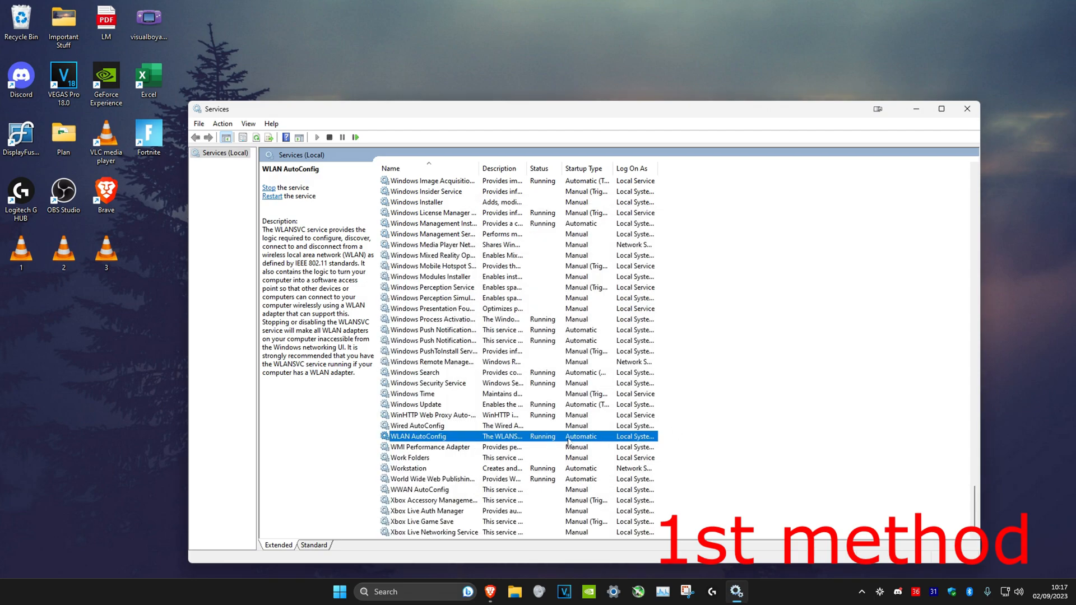
{"action": "right_click", "coordinate": [418, 435]}
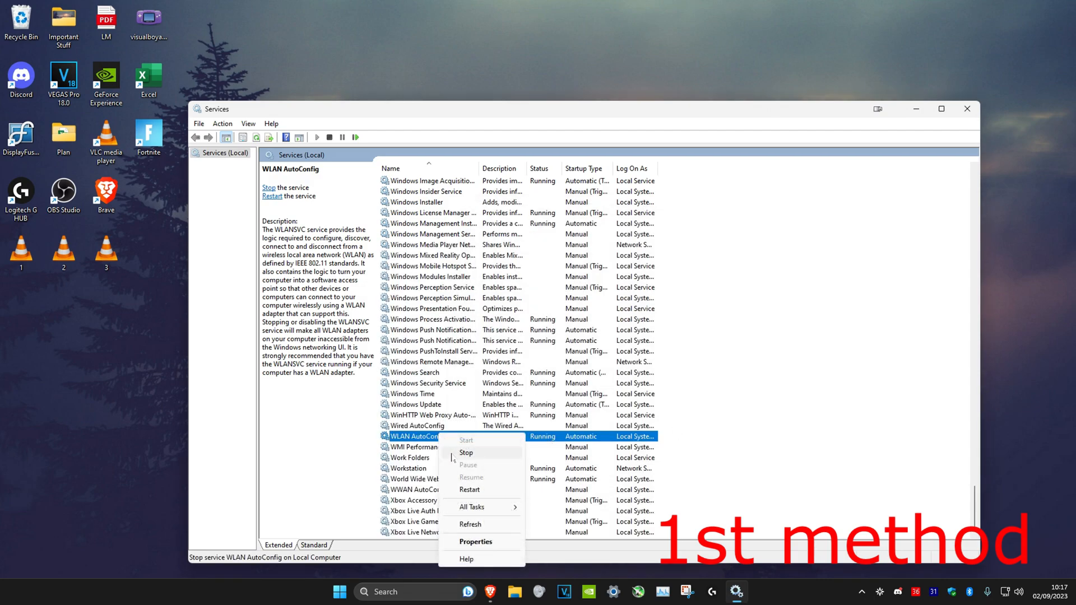
{"action": "mouse_move", "coordinate": [483, 493]}
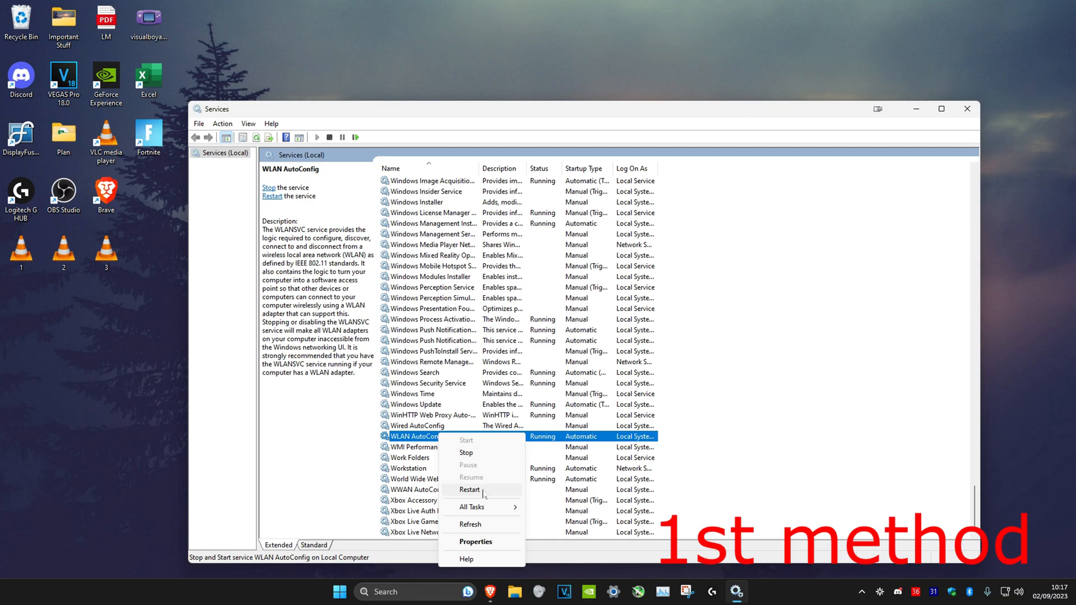
{"action": "mouse_move", "coordinate": [466, 452]}
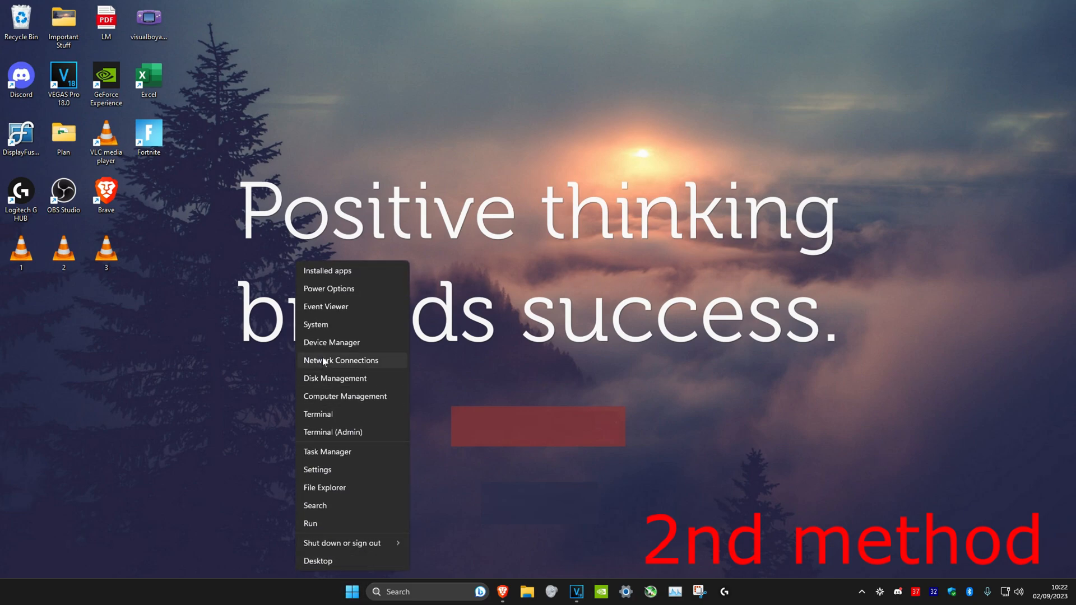
- Search automatically for an updated Realtek PCIe GbE Family Controller driver; best driver already installed
{"action": "left_click", "coordinate": [332, 343]}
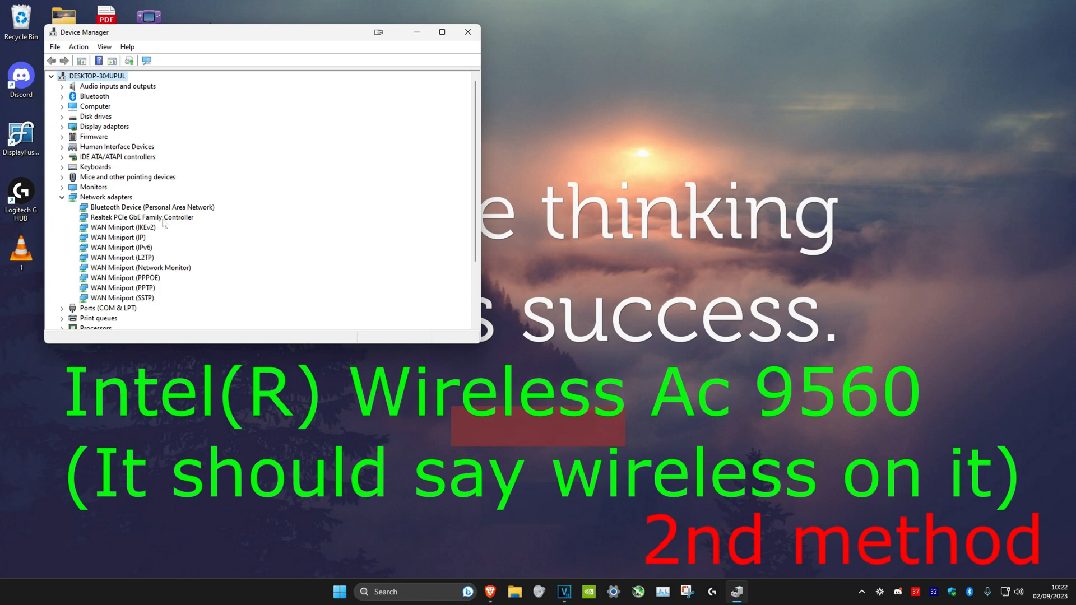
{"action": "right_click", "coordinate": [135, 217]}
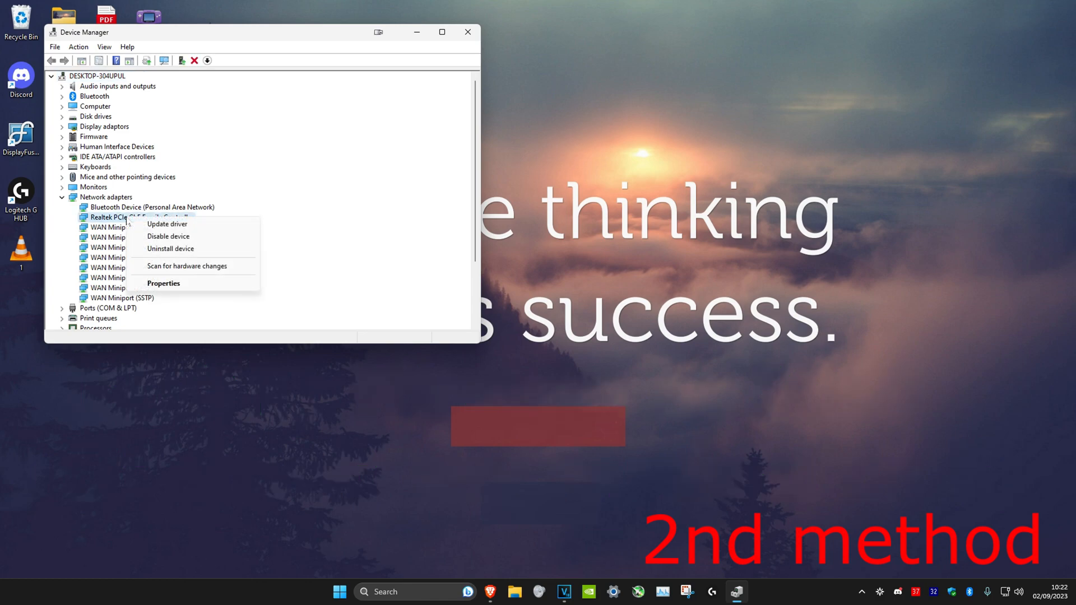
{"action": "left_click", "coordinate": [167, 223]}
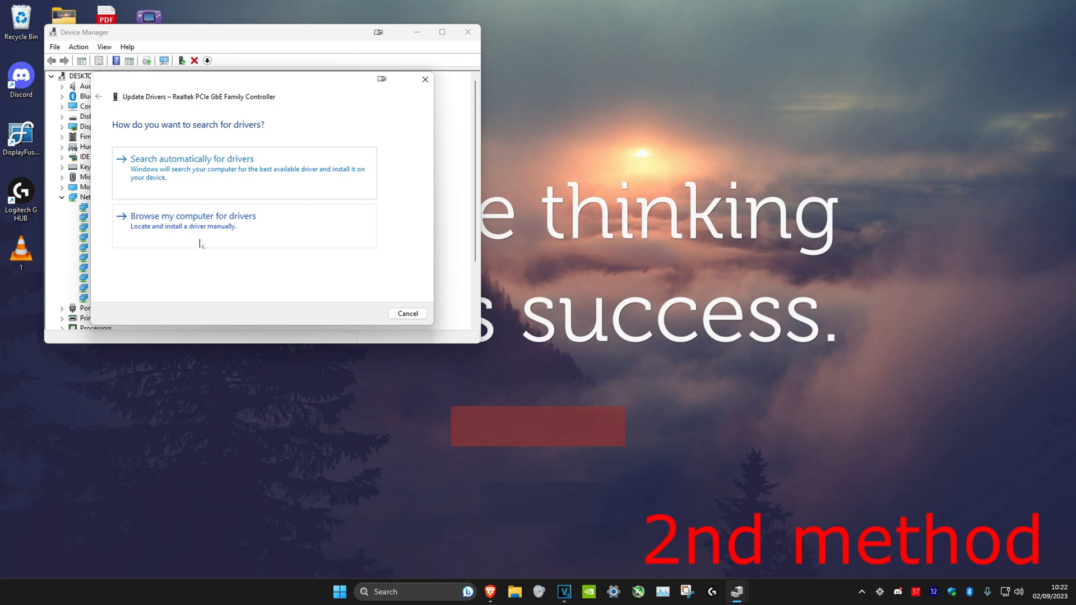
{"action": "left_click", "coordinate": [194, 159]}
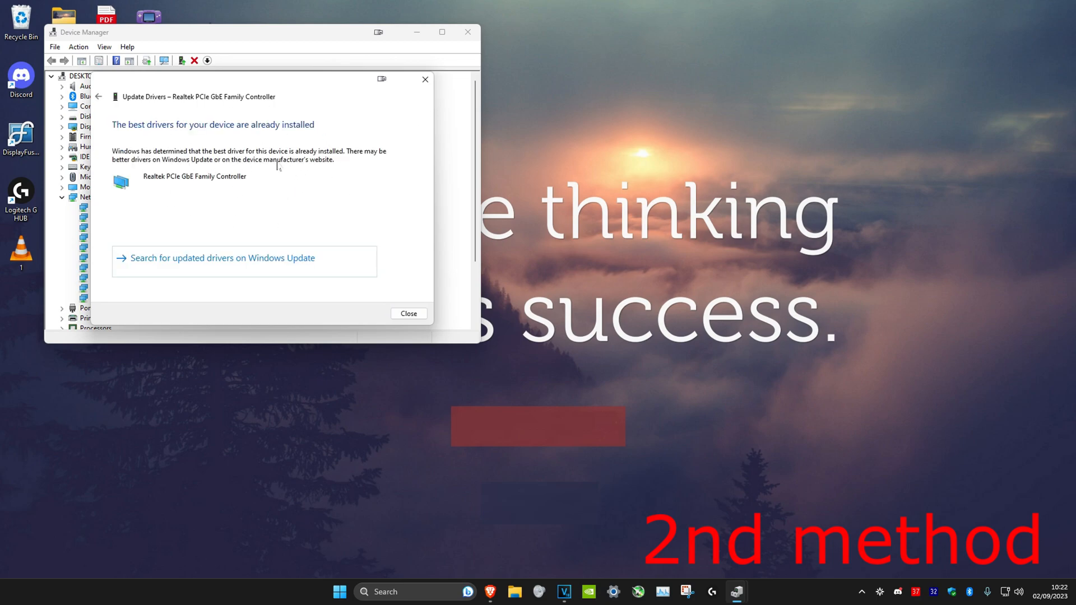
{"action": "left_click", "coordinate": [408, 314]}
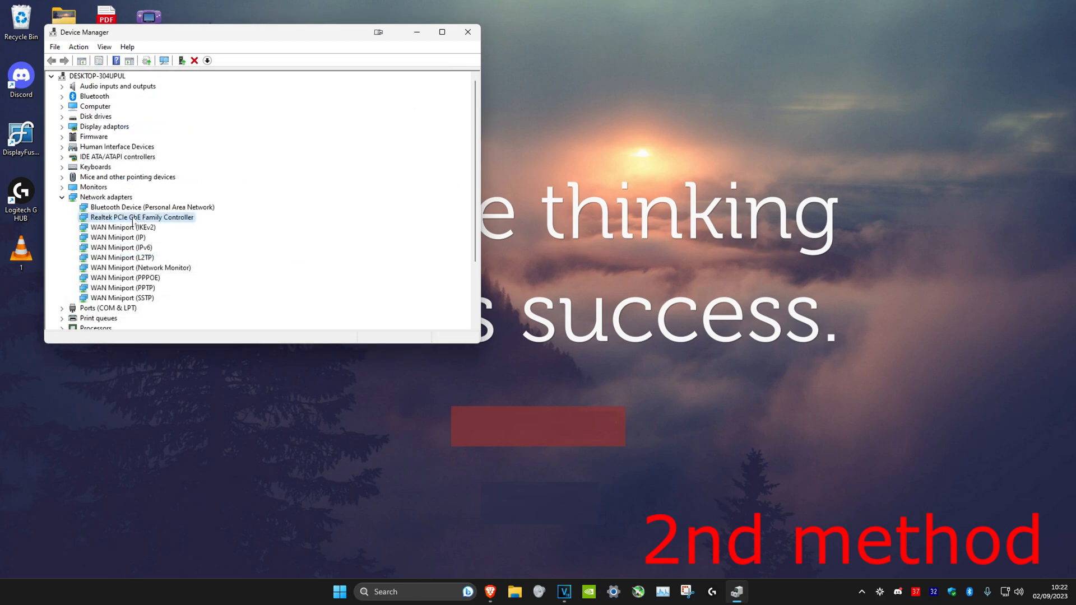
- Update the Realtek adapter driver by browsing this computer and picking from compatible drivers
{"action": "right_click", "coordinate": [141, 218]}
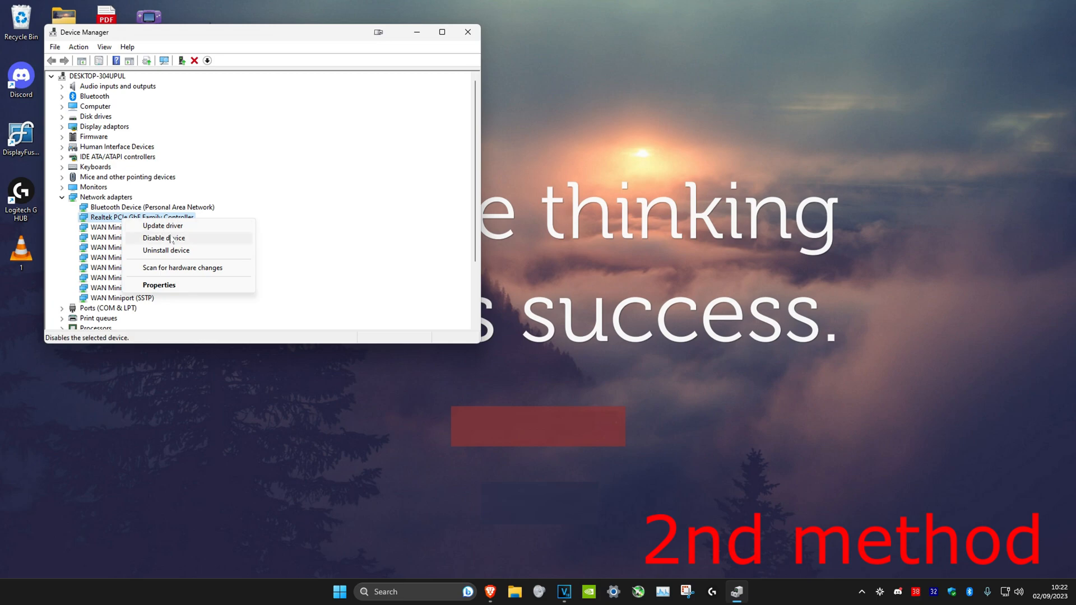
{"action": "left_click", "coordinate": [164, 237]}
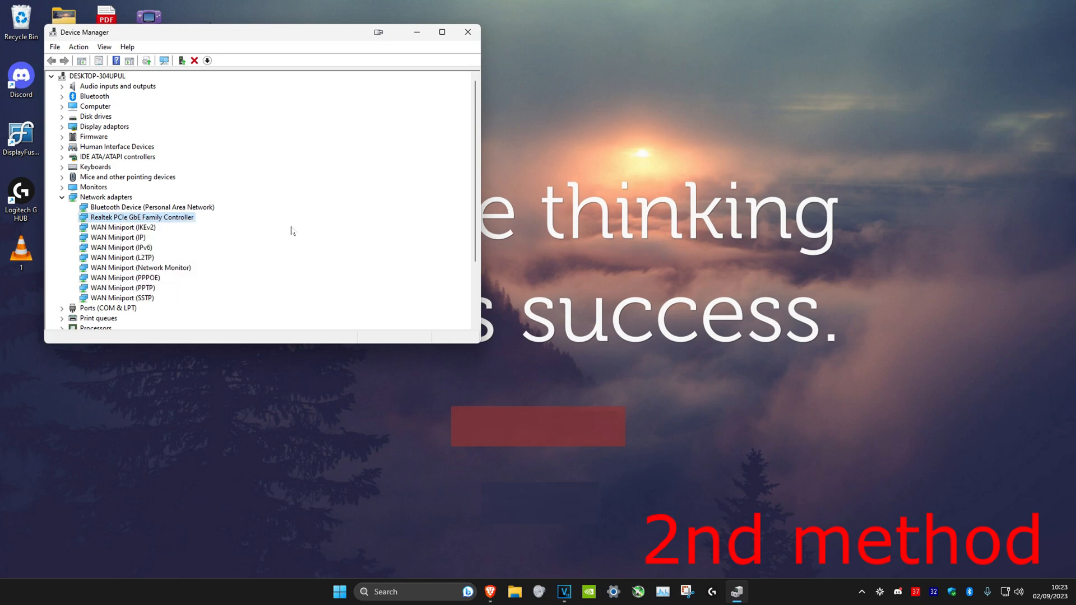
{"action": "right_click", "coordinate": [142, 217]}
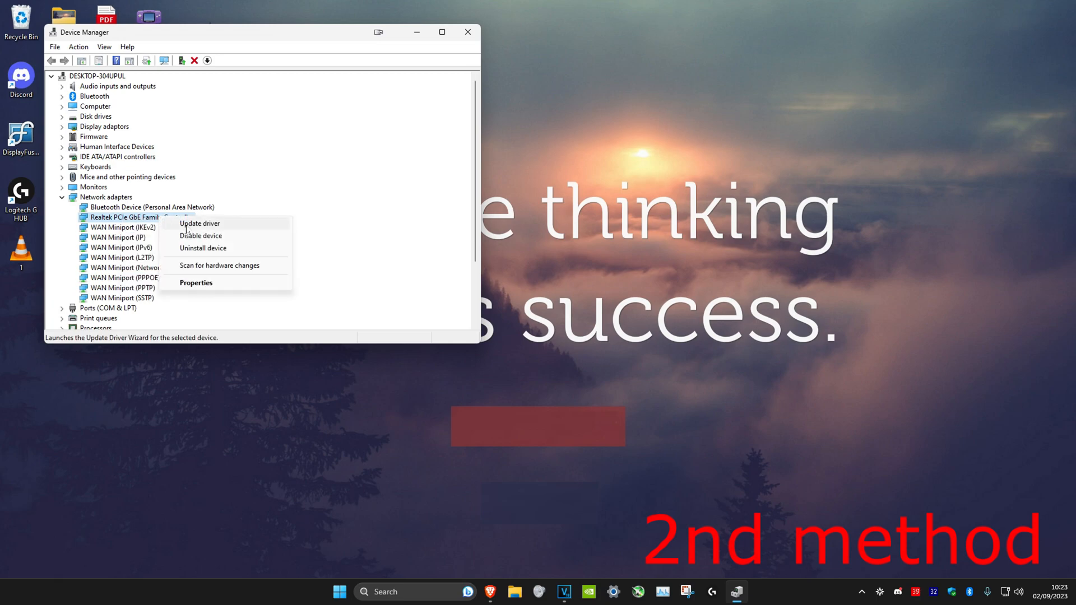
{"action": "left_click", "coordinate": [200, 223]}
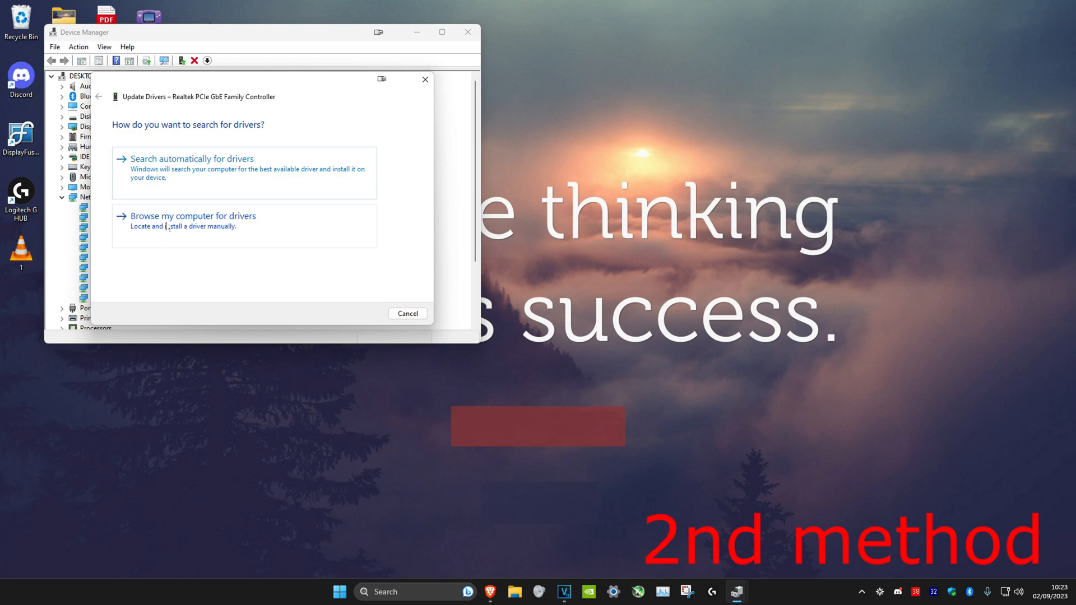
{"action": "left_click", "coordinate": [193, 216]}
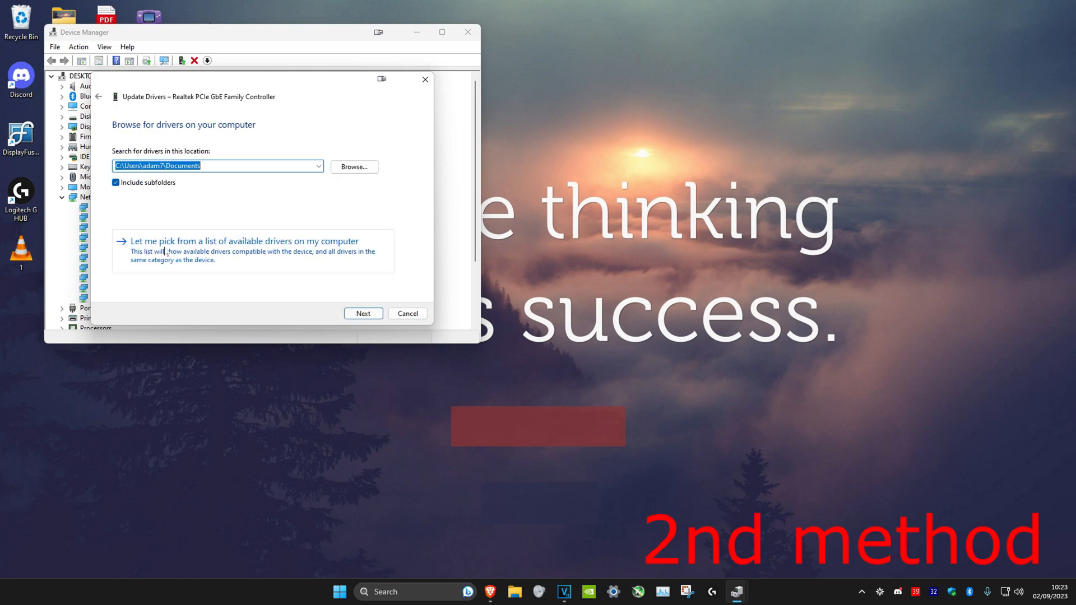
{"action": "left_click", "coordinate": [244, 241]}
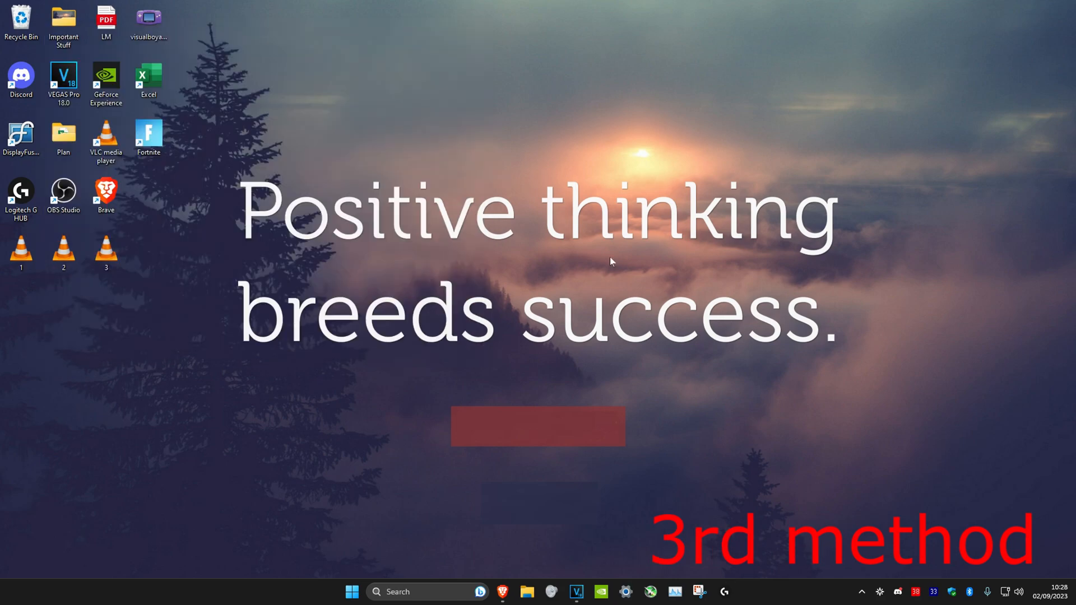
- Launch System Configuration and disable all services on its Services tab
{"action": "left_click", "coordinate": [426, 591]}
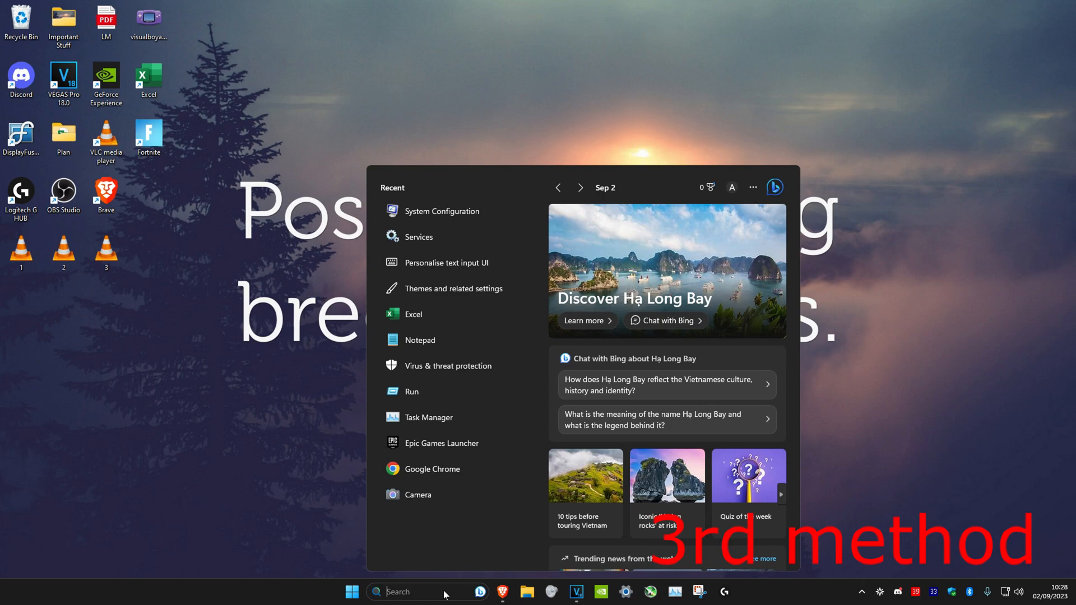
{"action": "type", "text": "system configuration"}
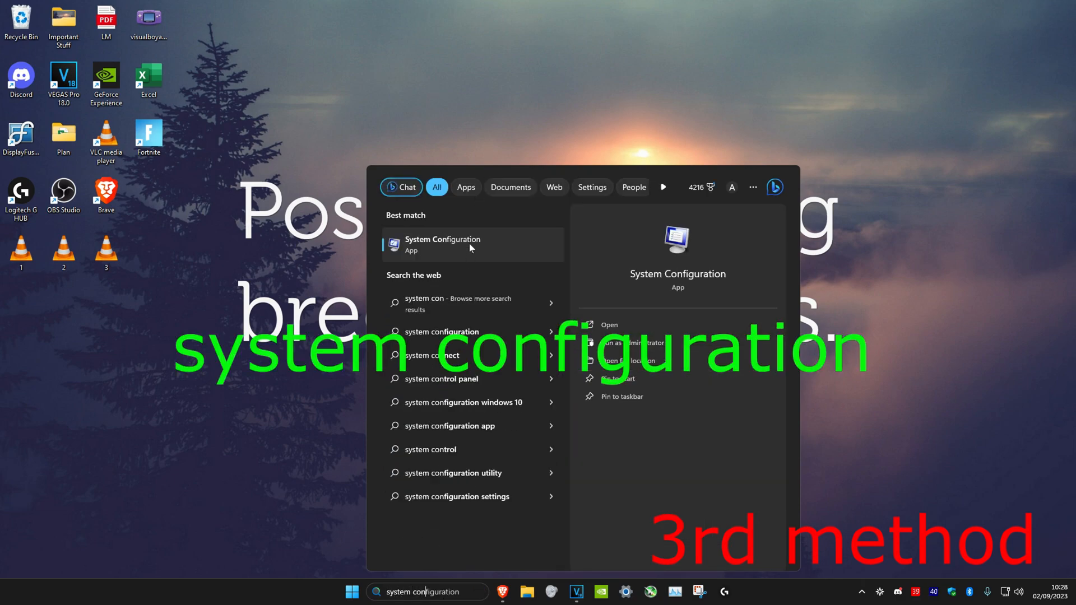
{"action": "left_click", "coordinate": [442, 245]}
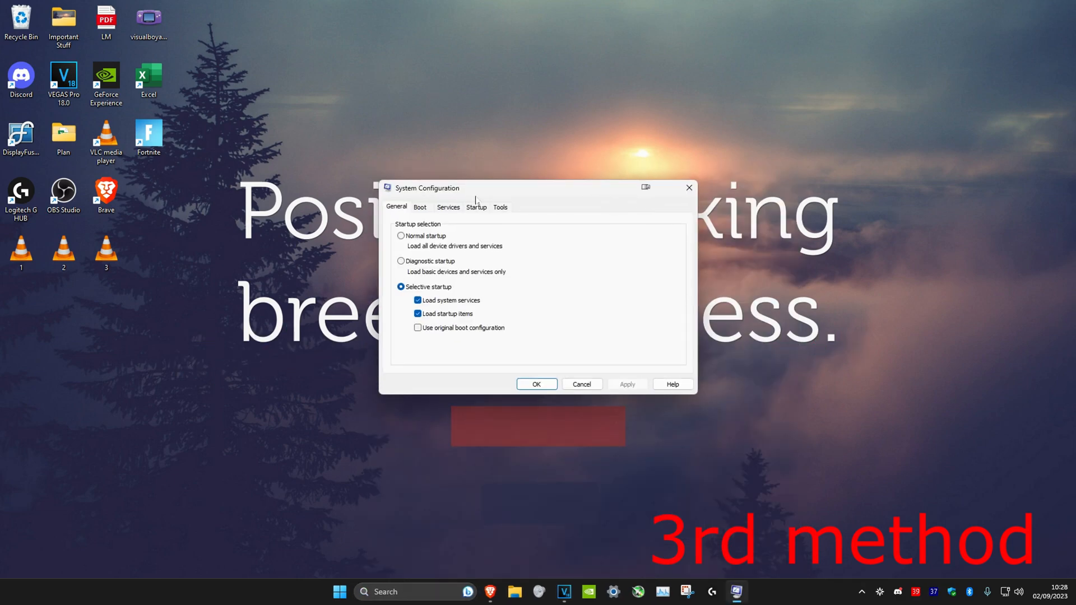
{"action": "left_click", "coordinate": [448, 207]}
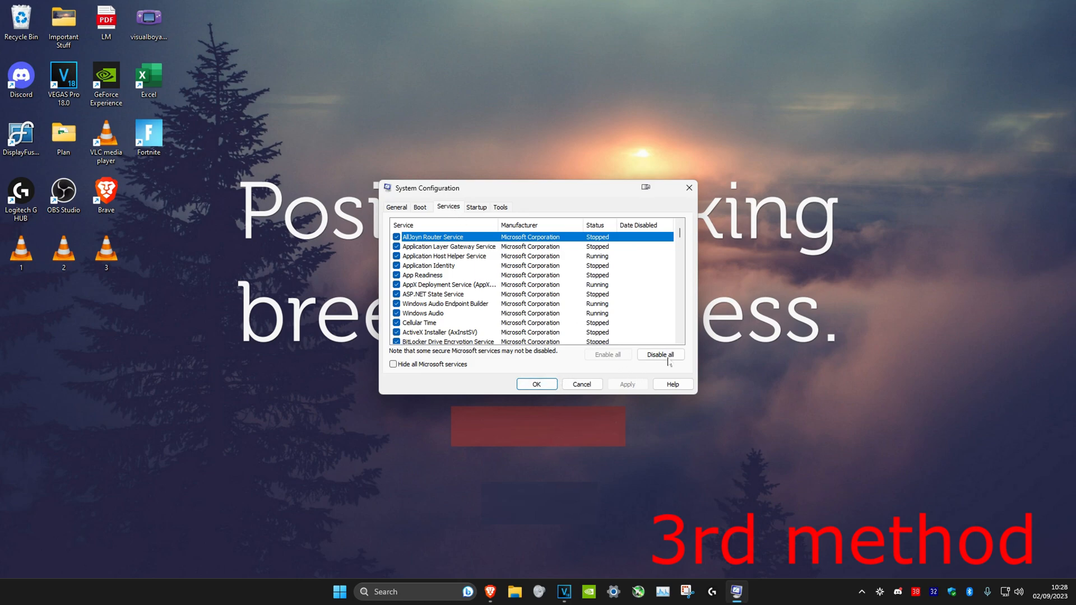
{"action": "left_click", "coordinate": [661, 354]}
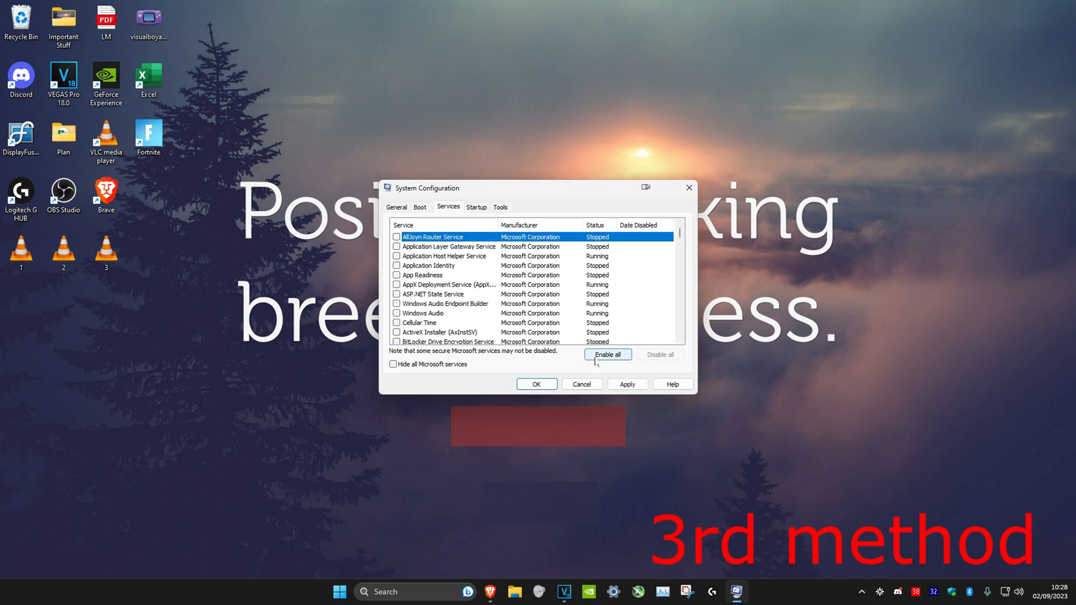